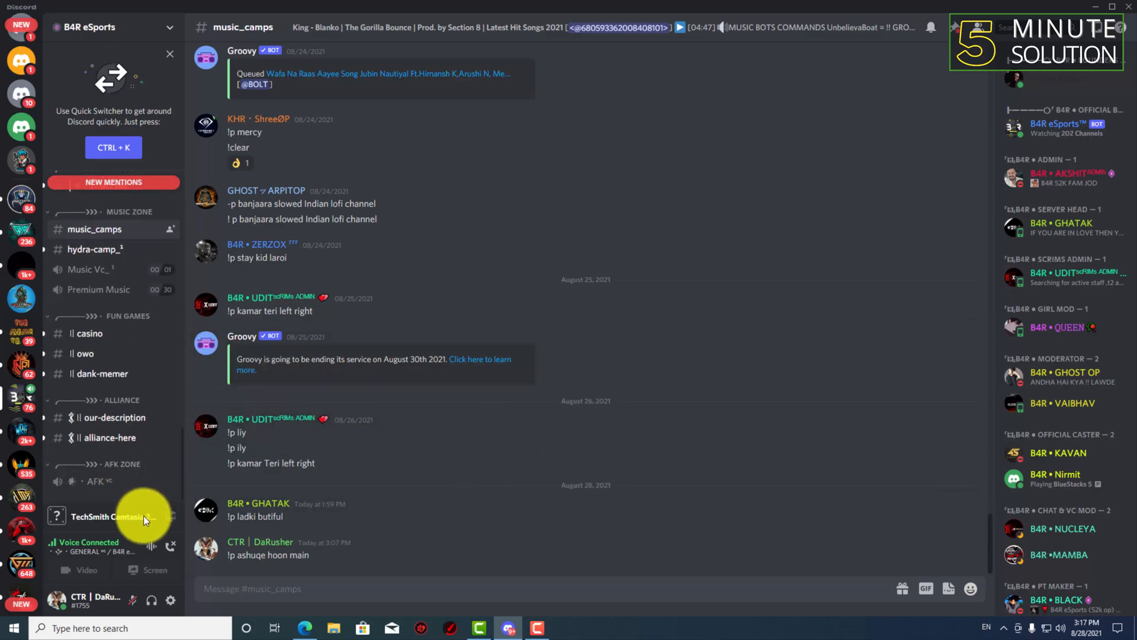
mouse_move(171, 599)
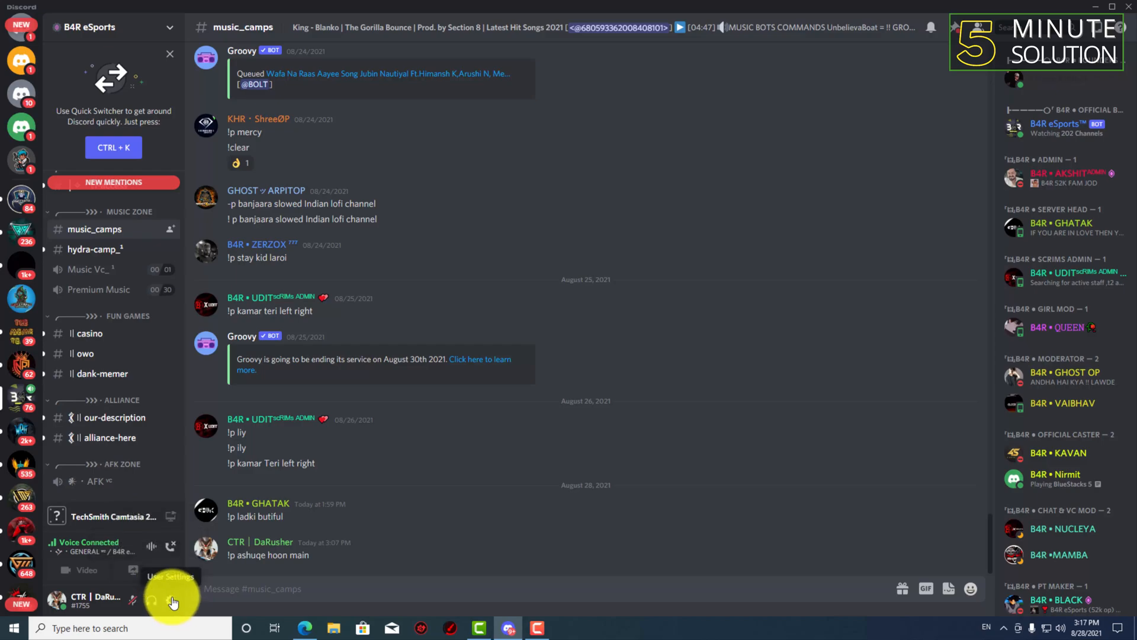
Open Discord user settings from the gear beside the username.
click(172, 601)
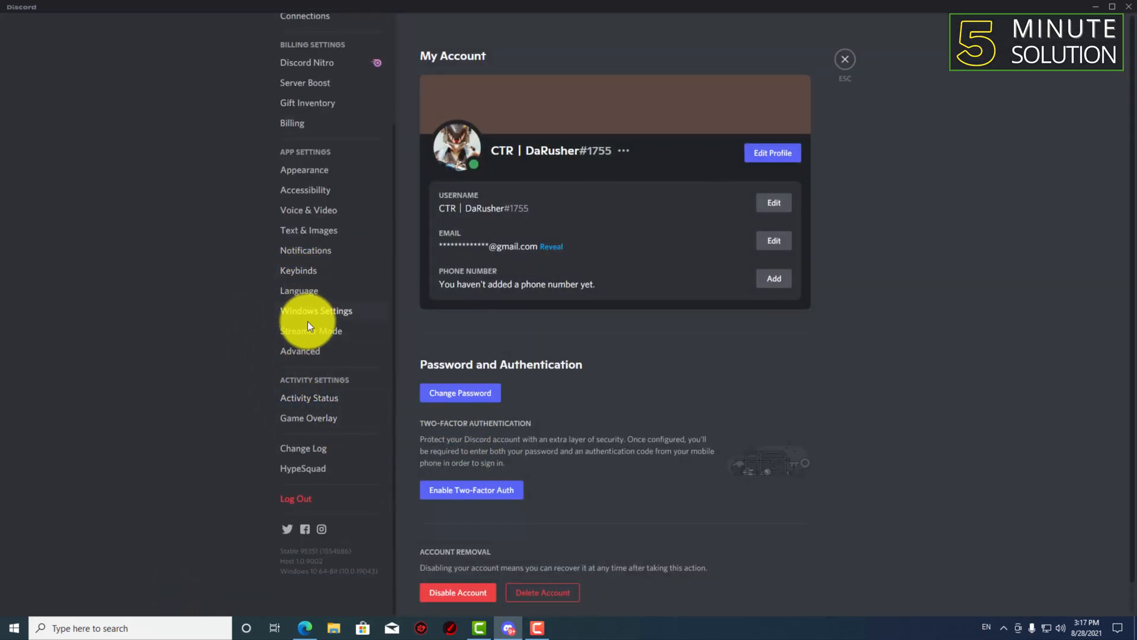
mouse_move(309, 390)
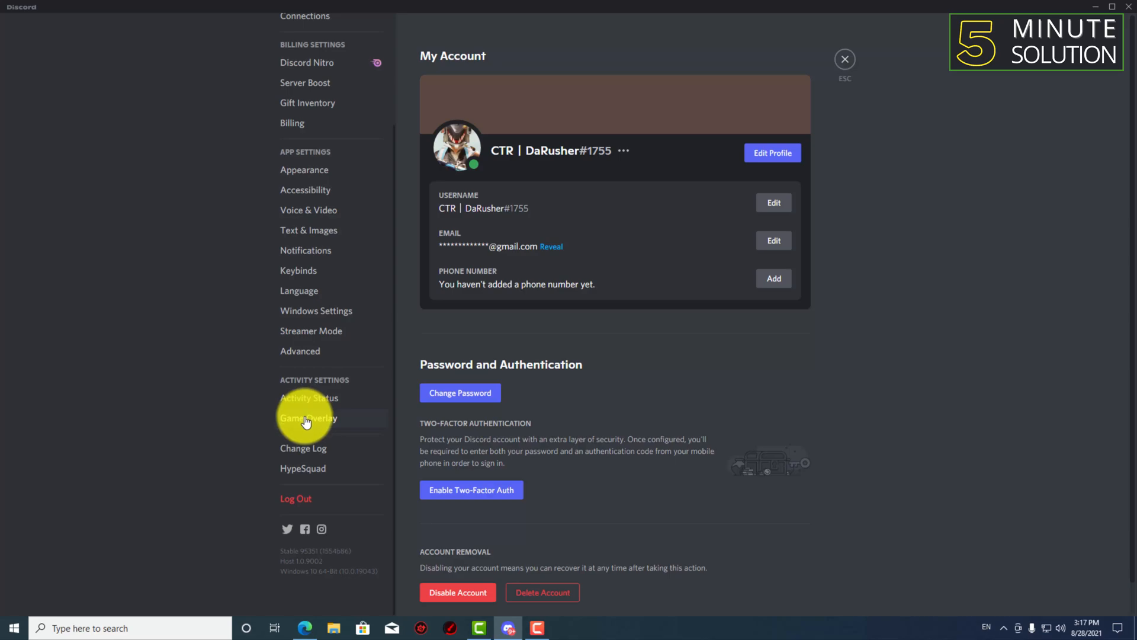
Enable the in-game overlay in Game Overlay settings, keeping the Shift + 2 lock toggle.
click(308, 418)
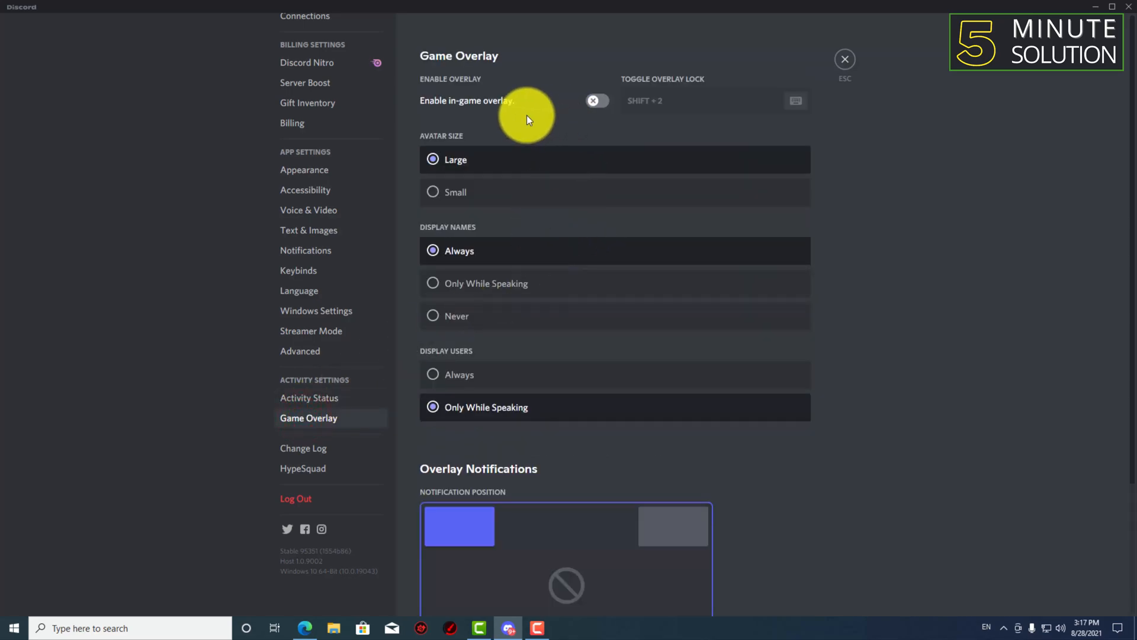
click(595, 100)
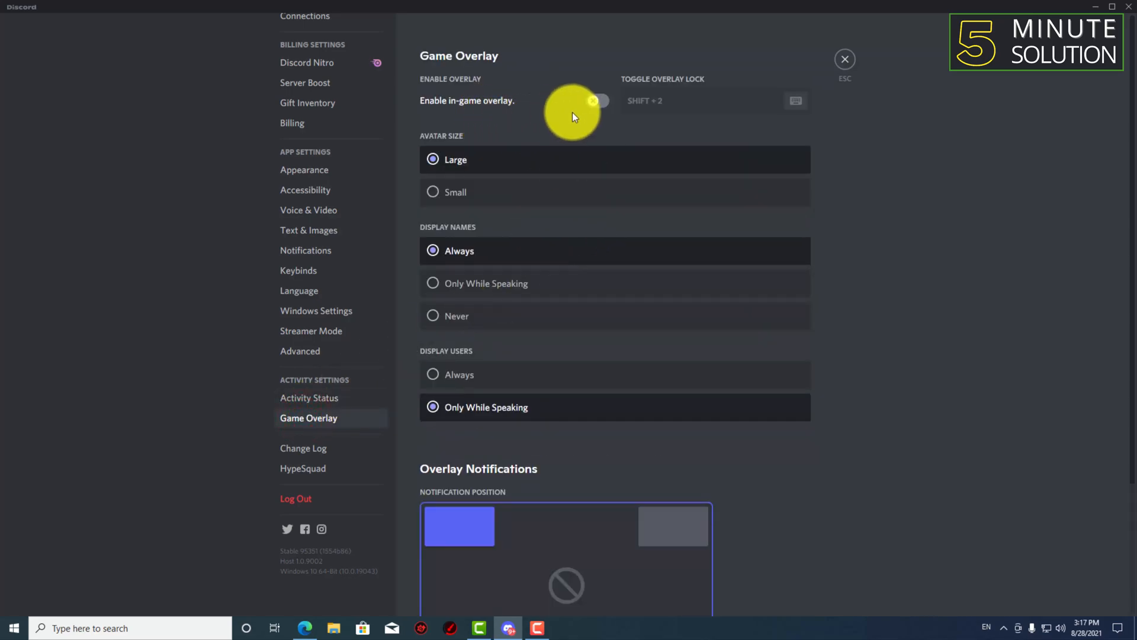
click(596, 100)
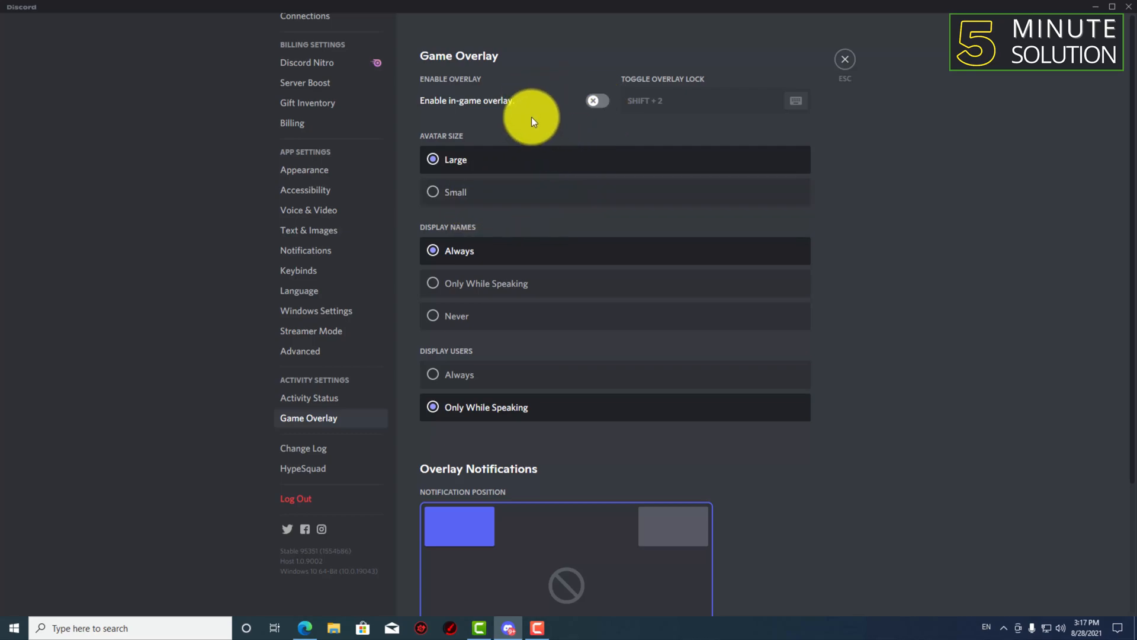
mouse_move(580, 283)
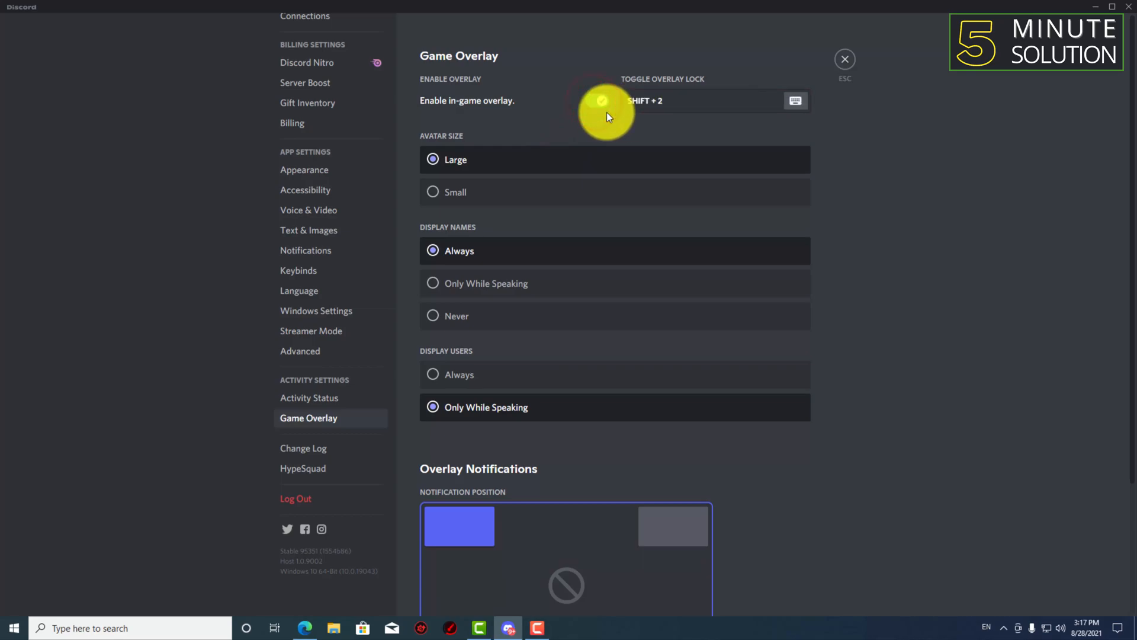
click(597, 100)
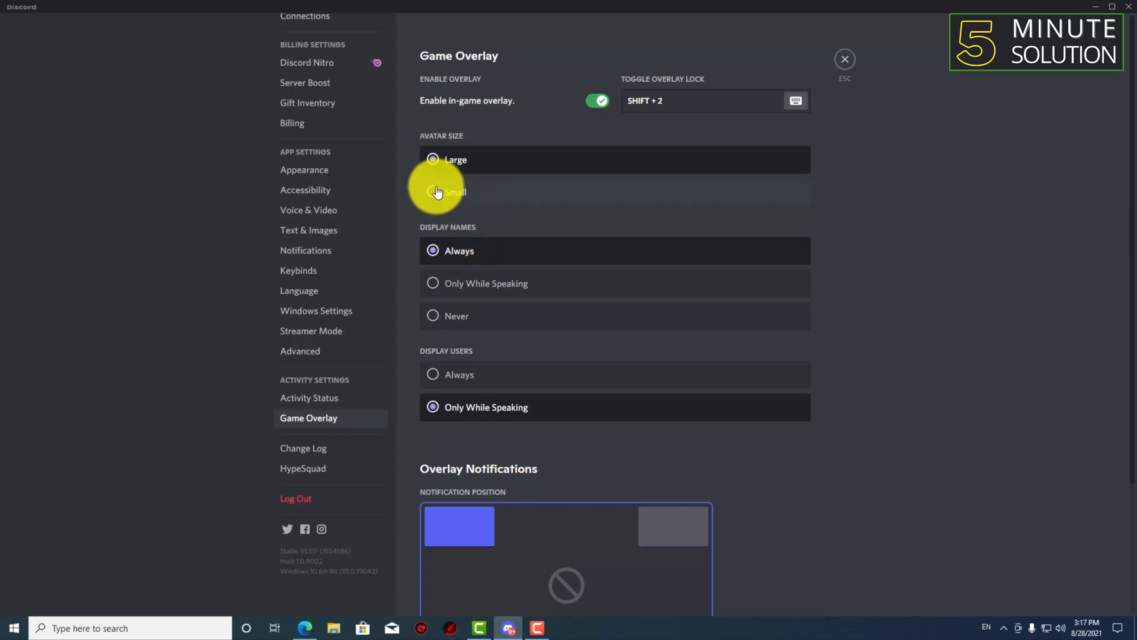
click(433, 159)
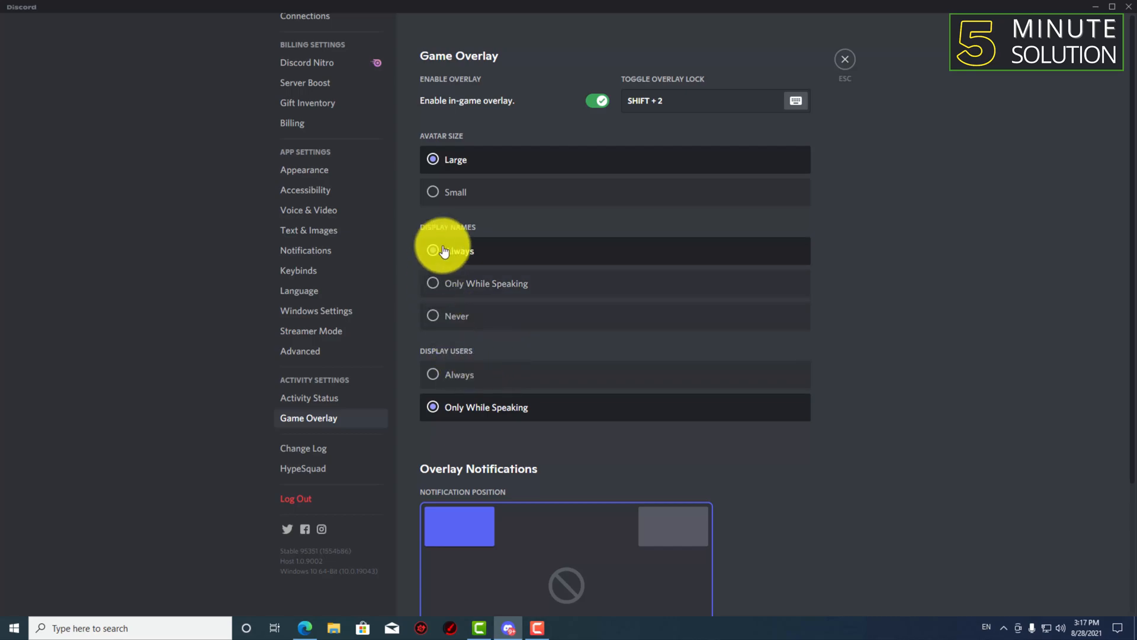
click(433, 250)
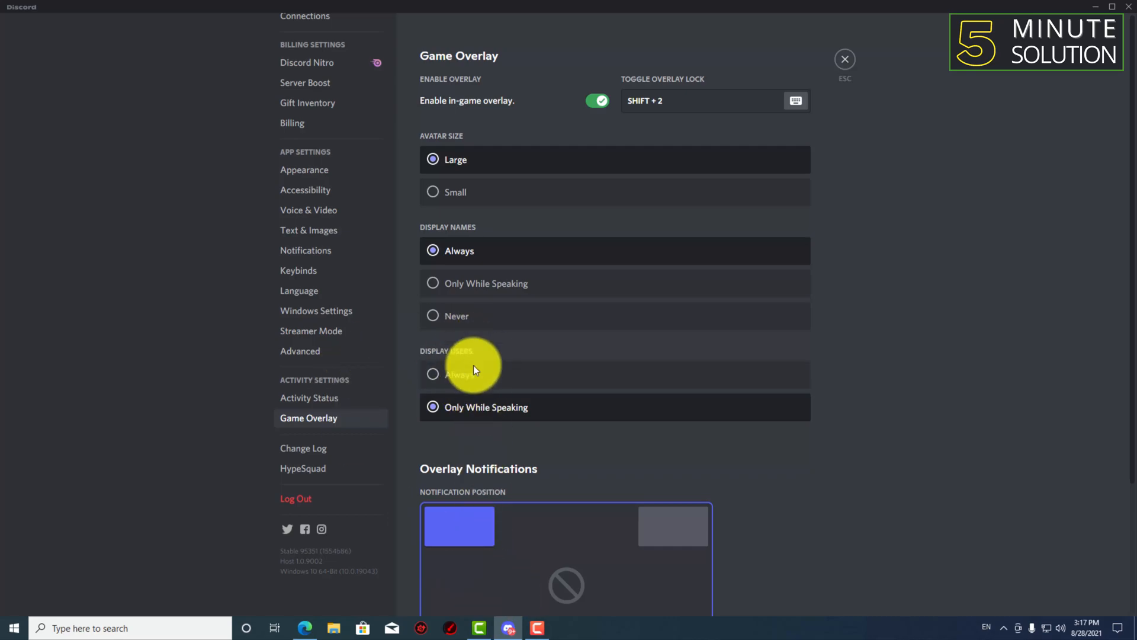
Set overlay notification position to top left, leaving text chat notifications off.
scroll(down, 3)
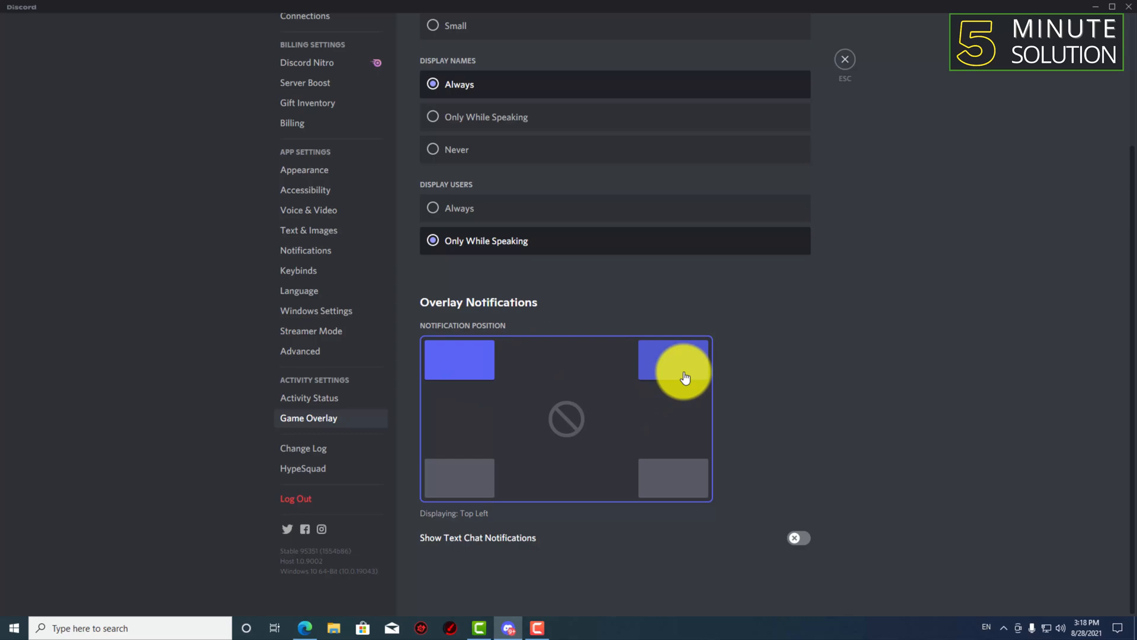
click(457, 358)
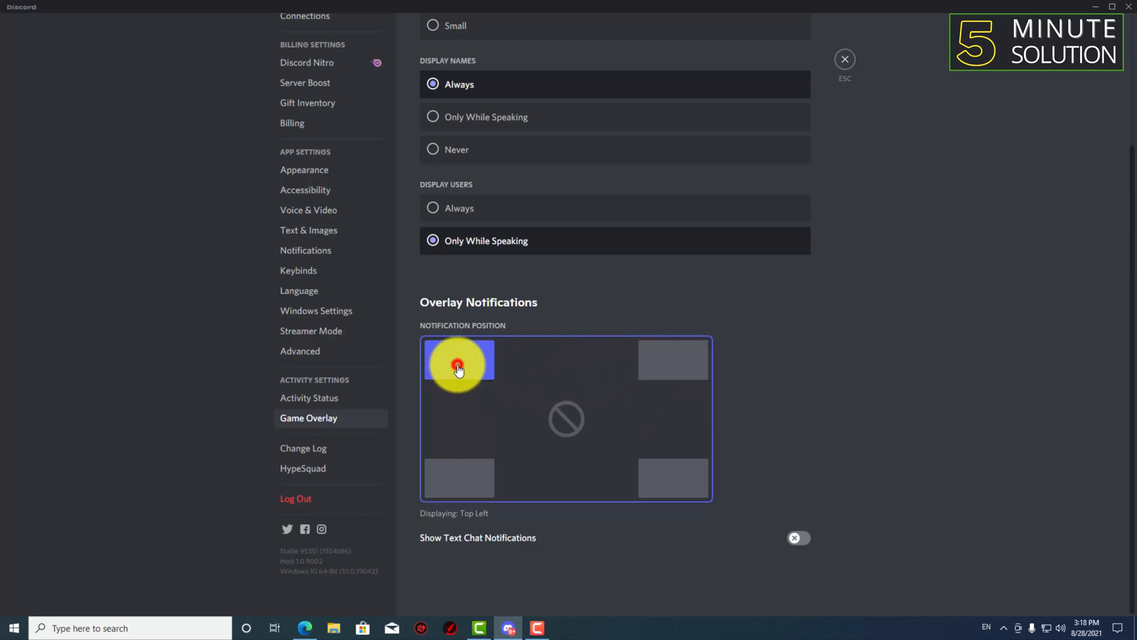
click(457, 479)
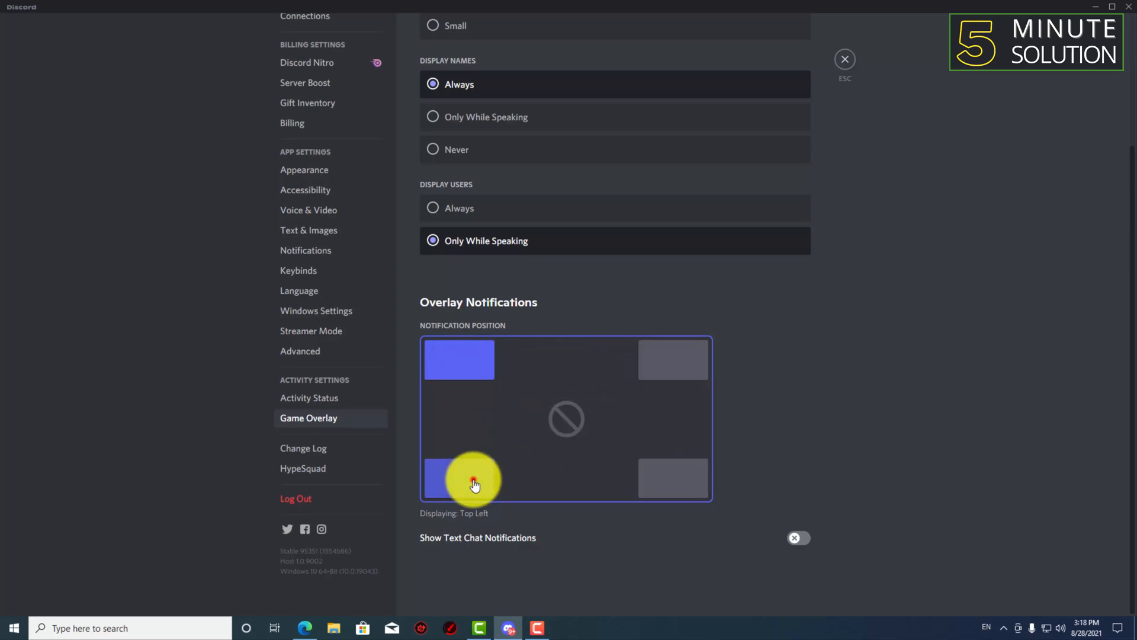
click(673, 478)
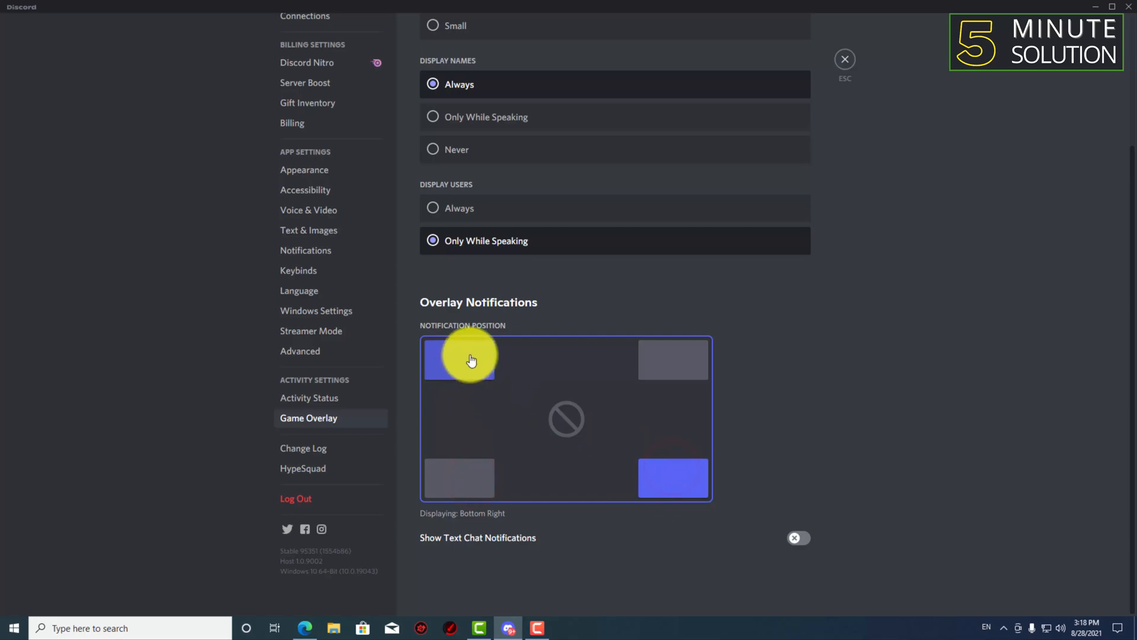
click(458, 358)
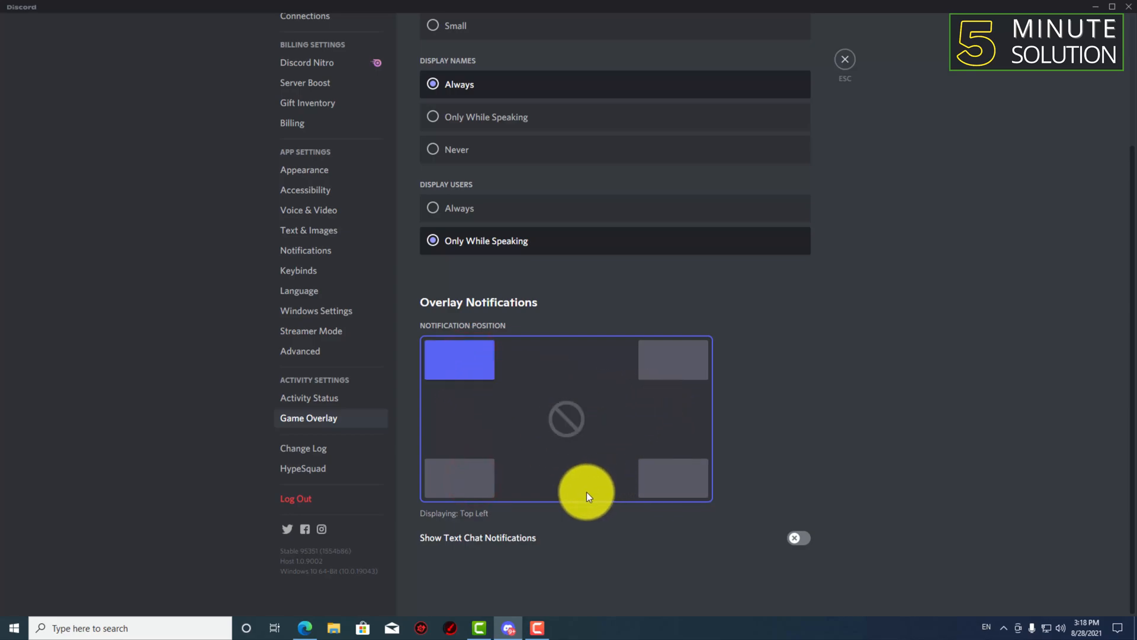
click(797, 538)
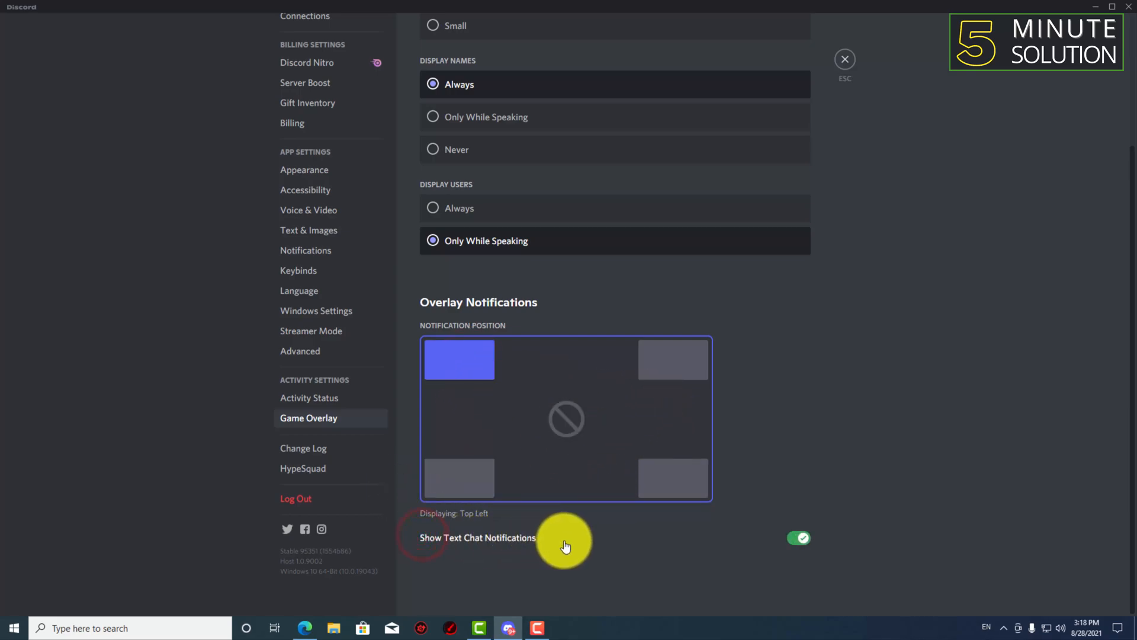
click(797, 538)
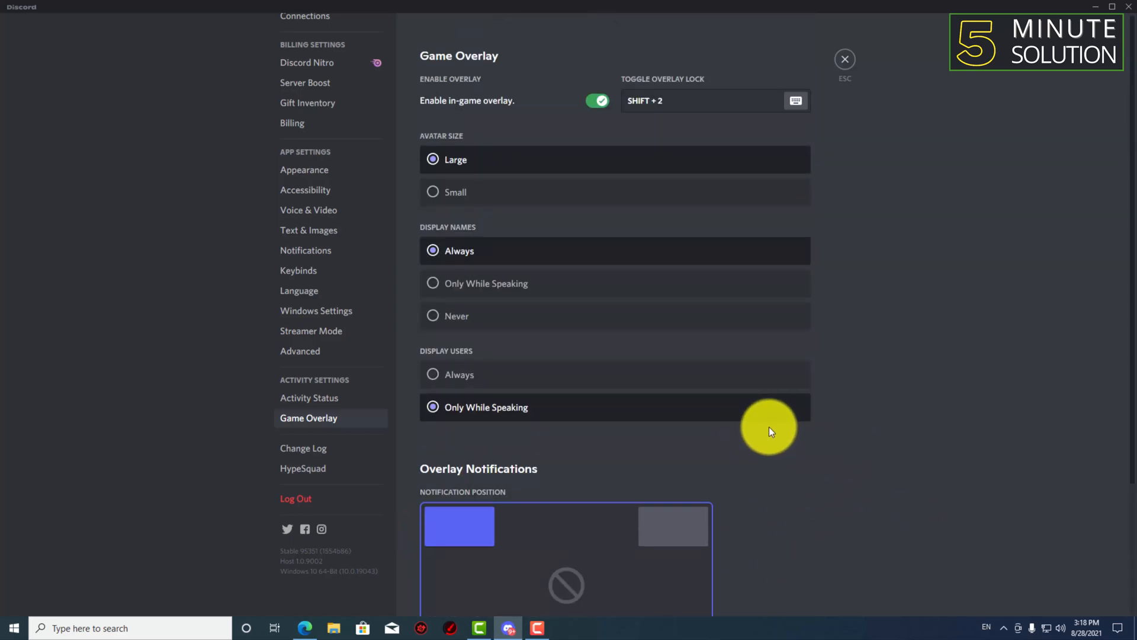
scroll(down, 3)
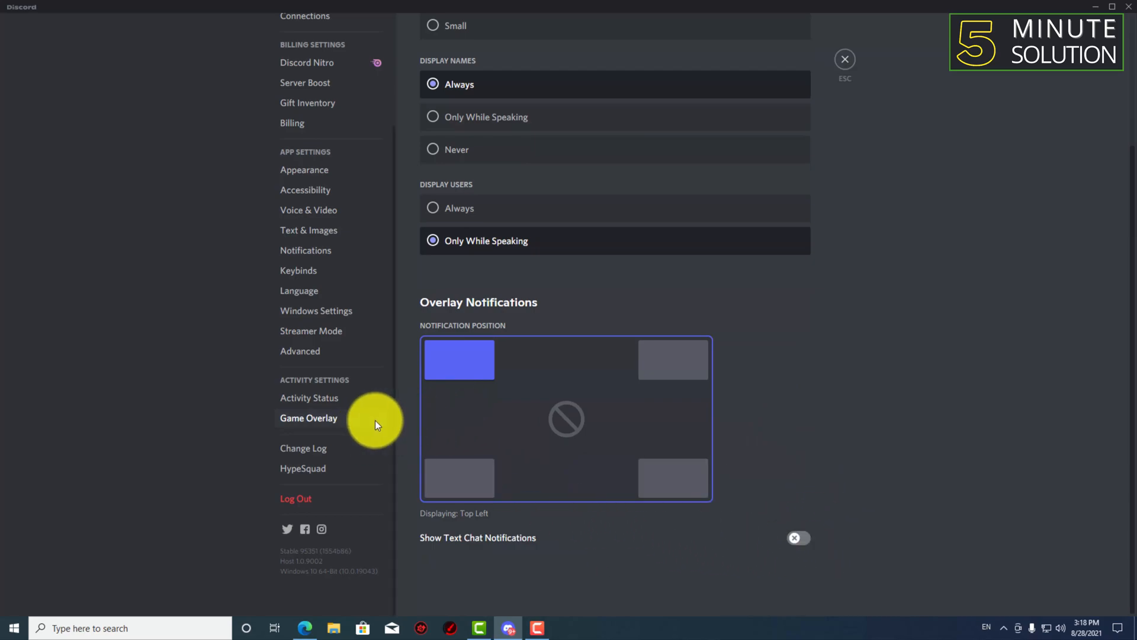
mouse_move(315, 402)
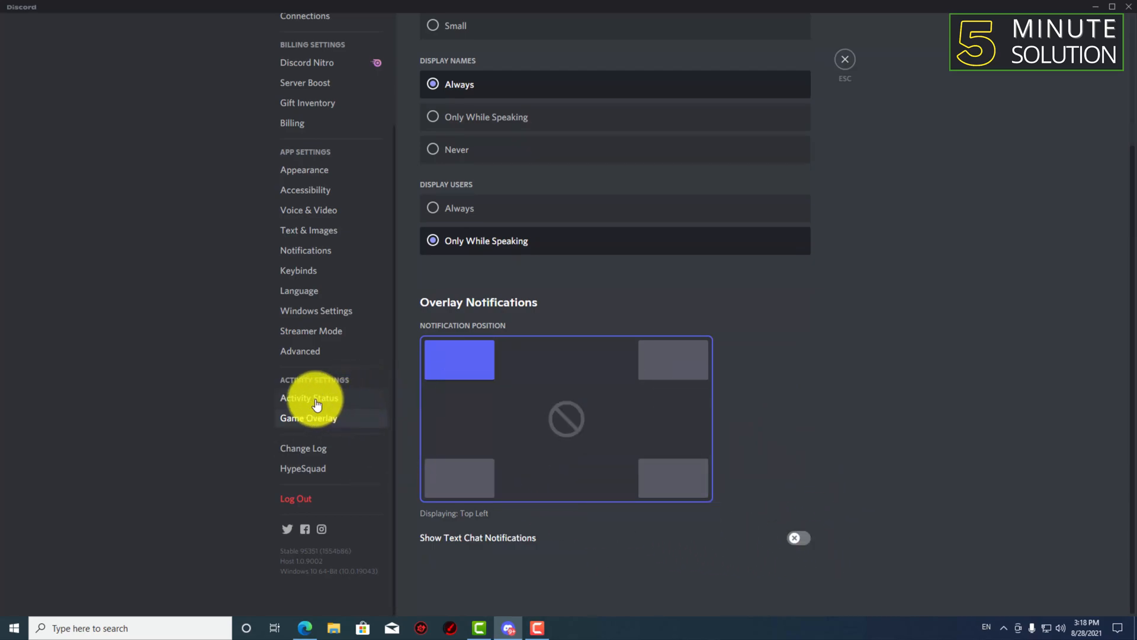
Turn on displaying current activity as a status message and start adding an undetected game.
click(310, 398)
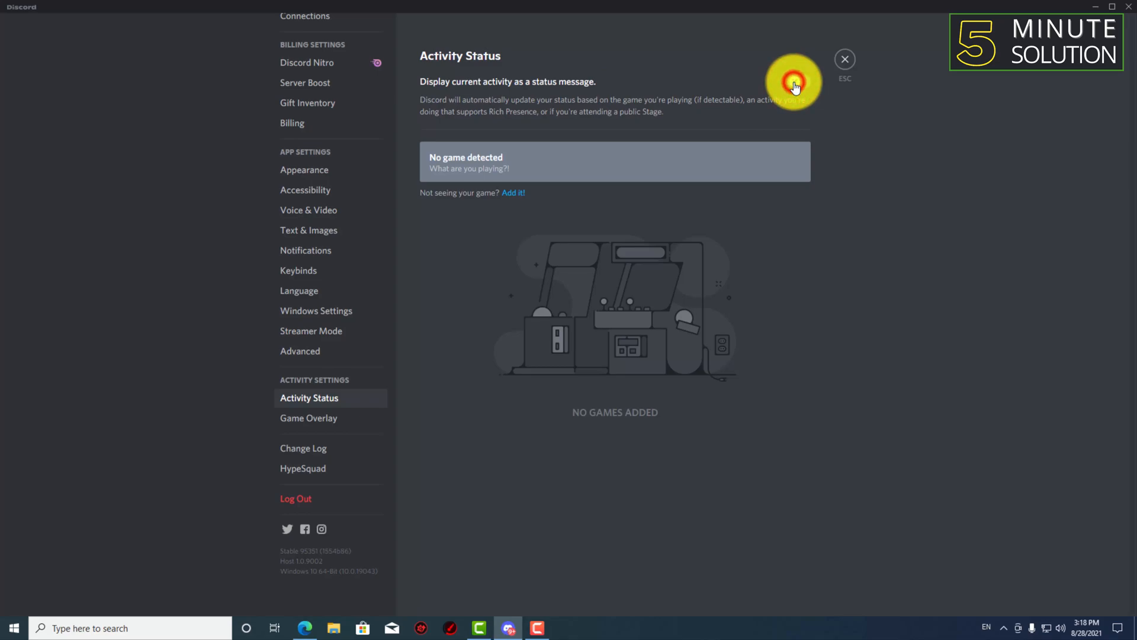
click(797, 82)
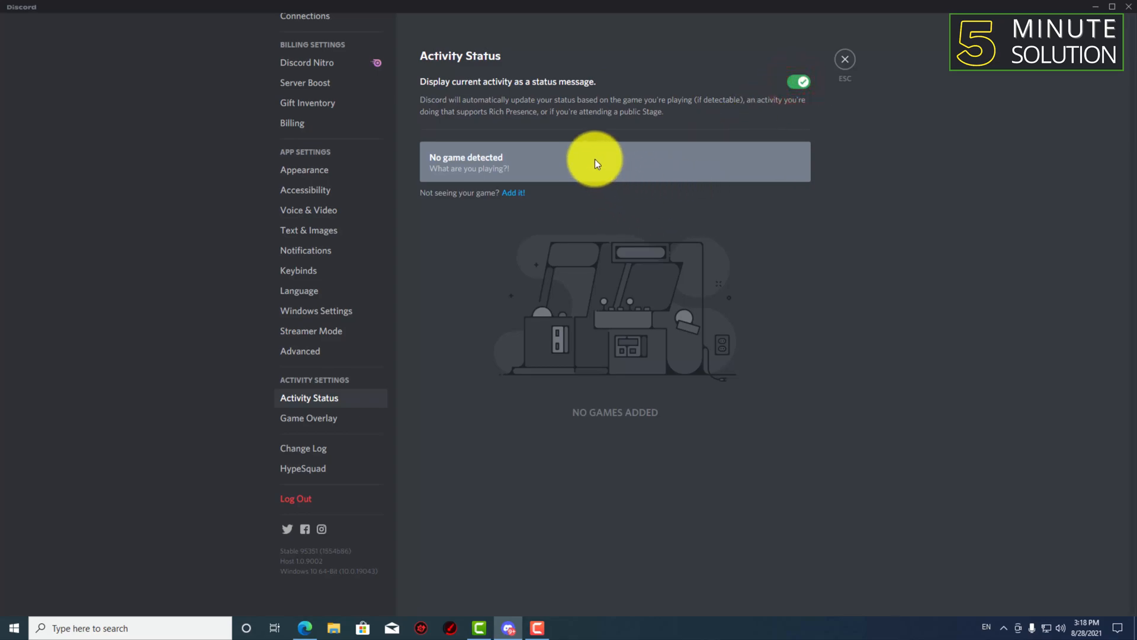
mouse_move(802, 85)
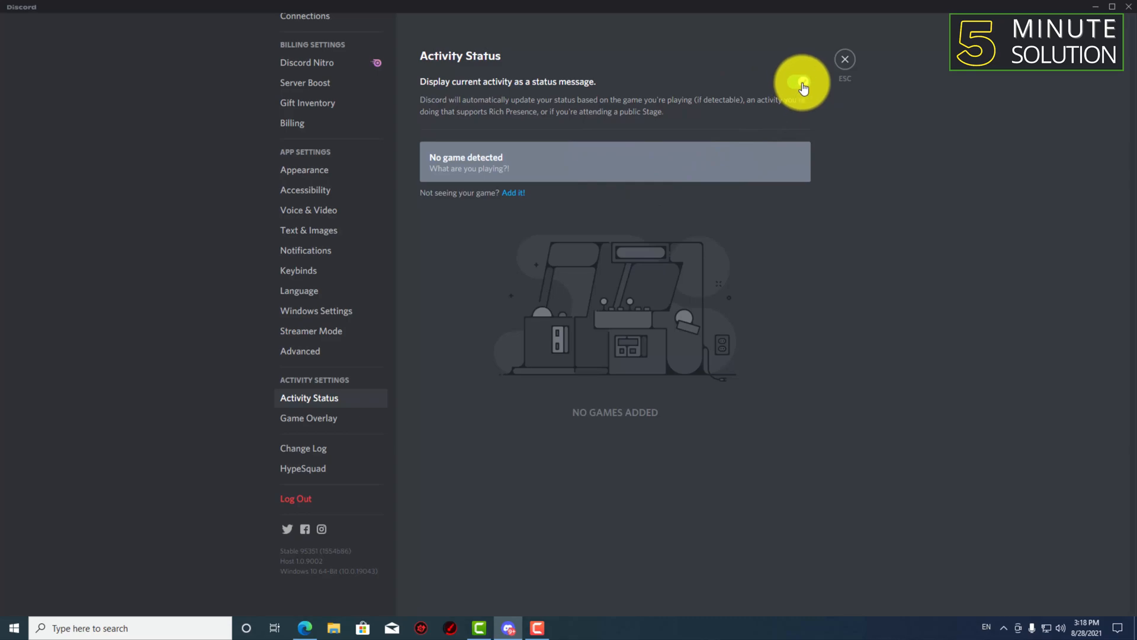
click(799, 82)
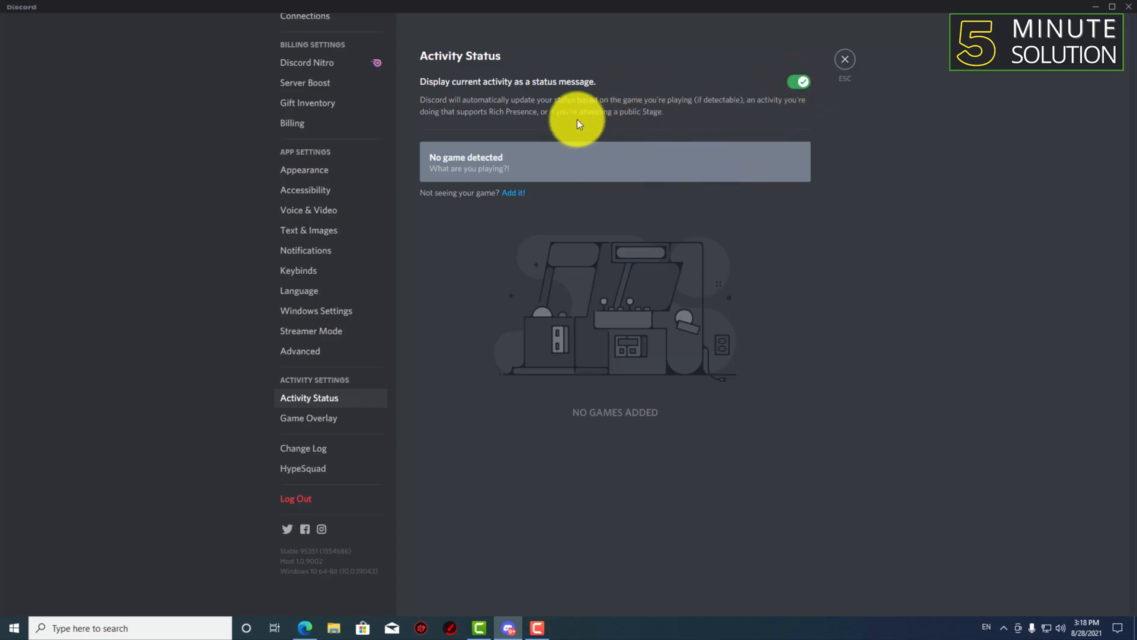
mouse_move(513, 193)
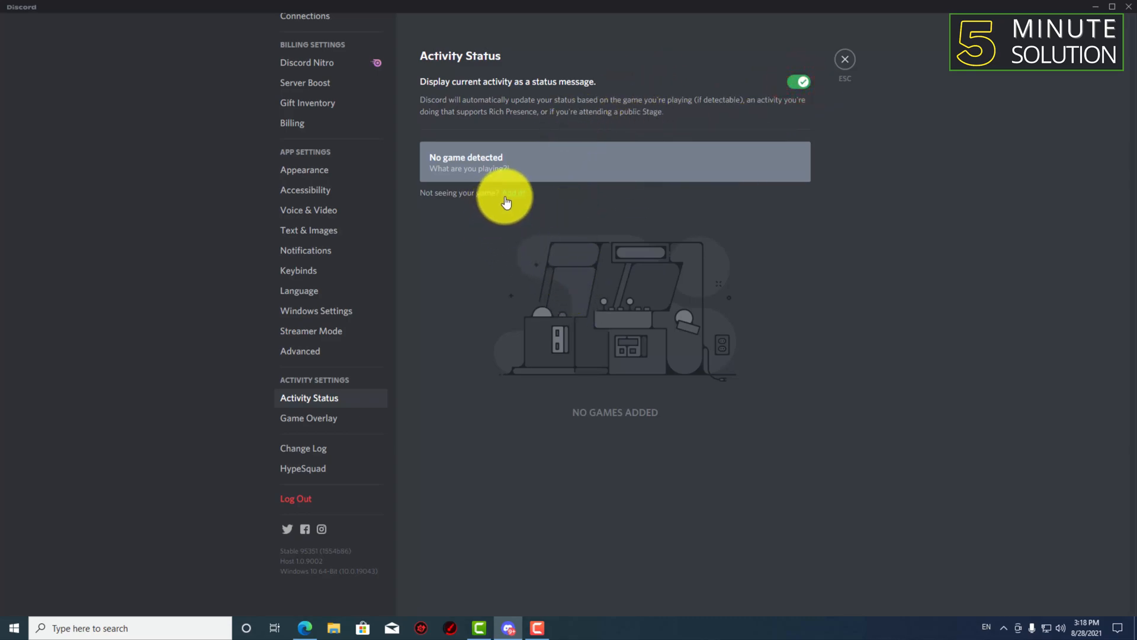
mouse_move(516, 199)
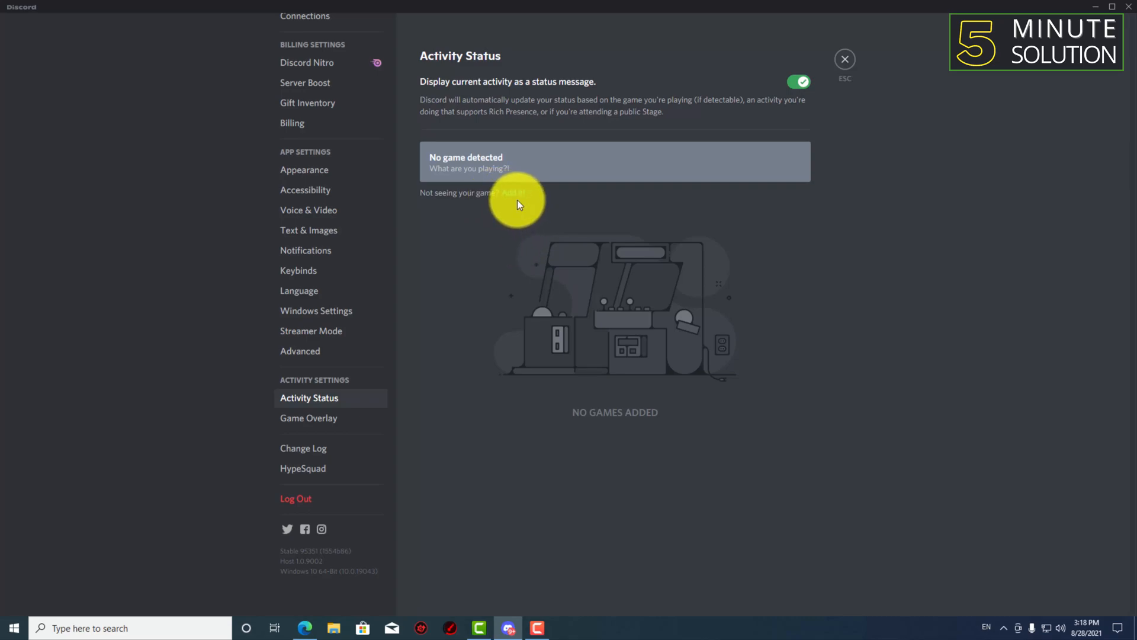
click(513, 191)
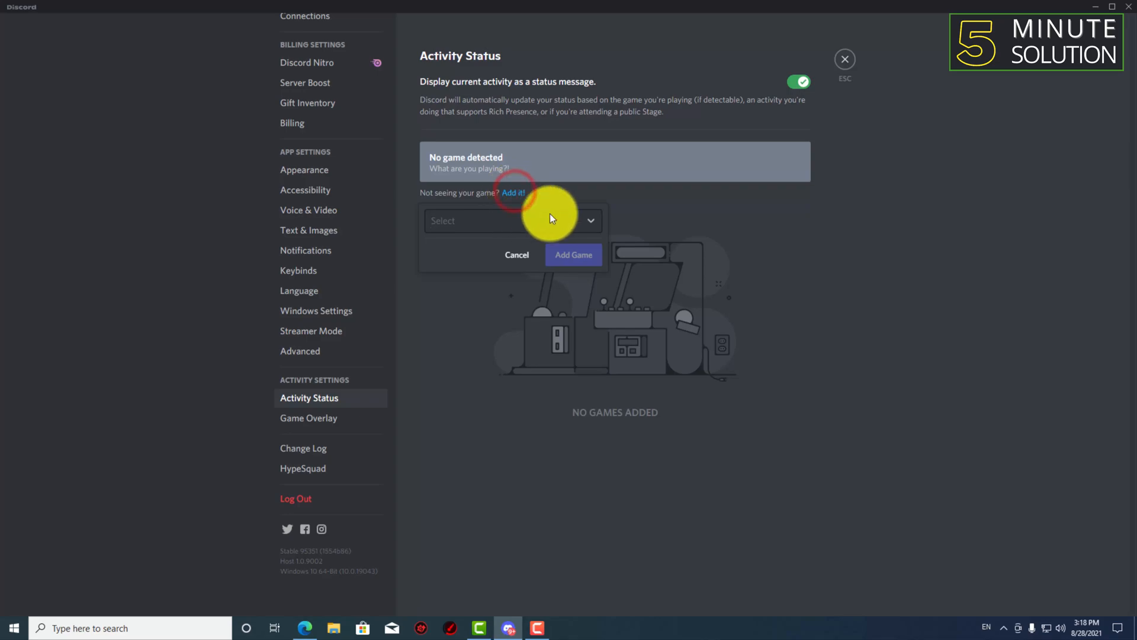
Choose TechSmith Camtasia 2019 from the program list and add it as a game.
click(512, 221)
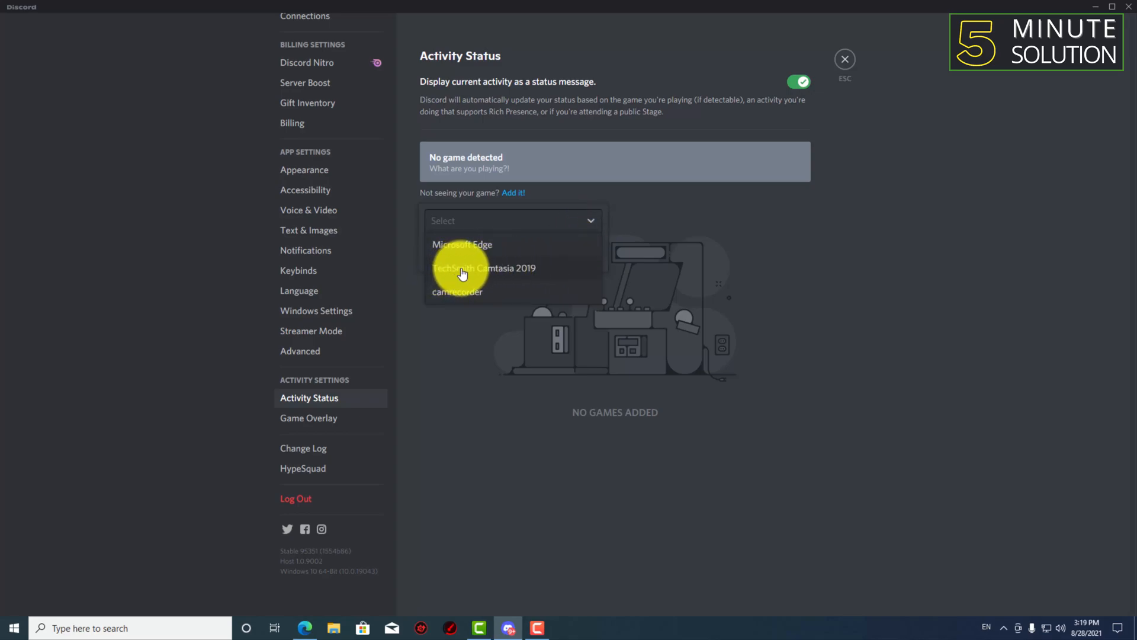
click(483, 268)
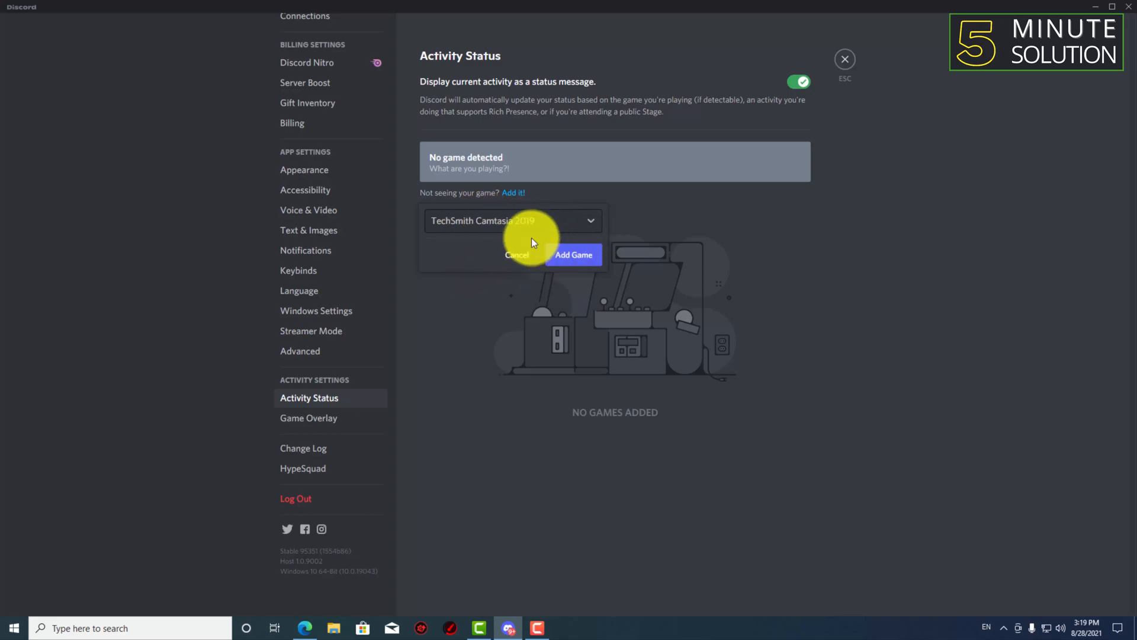
mouse_move(558, 231)
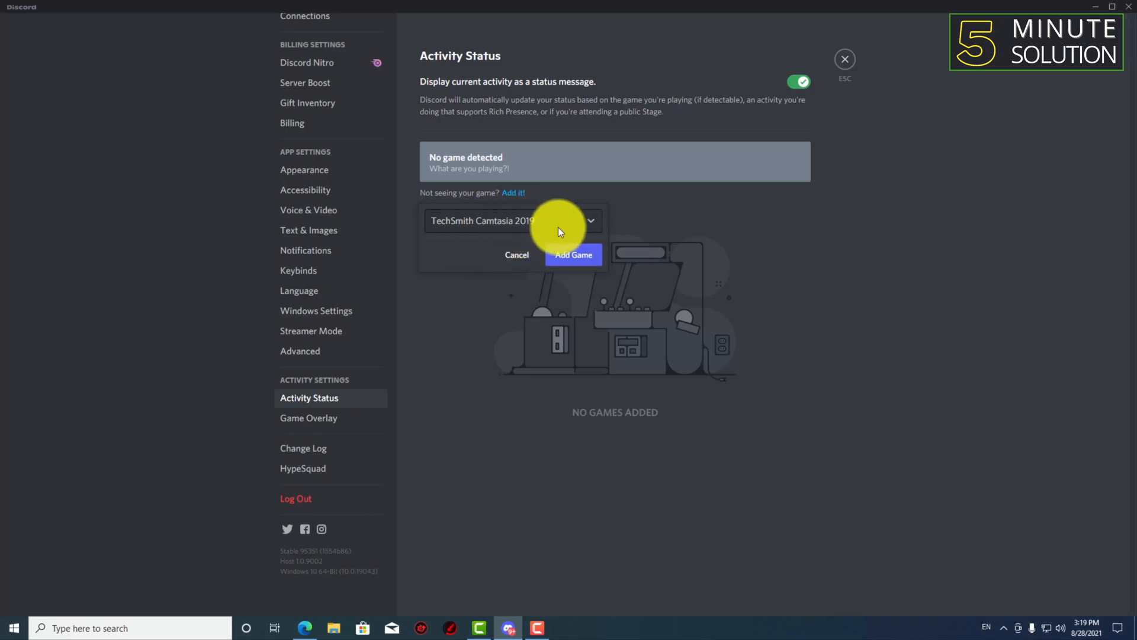
click(572, 254)
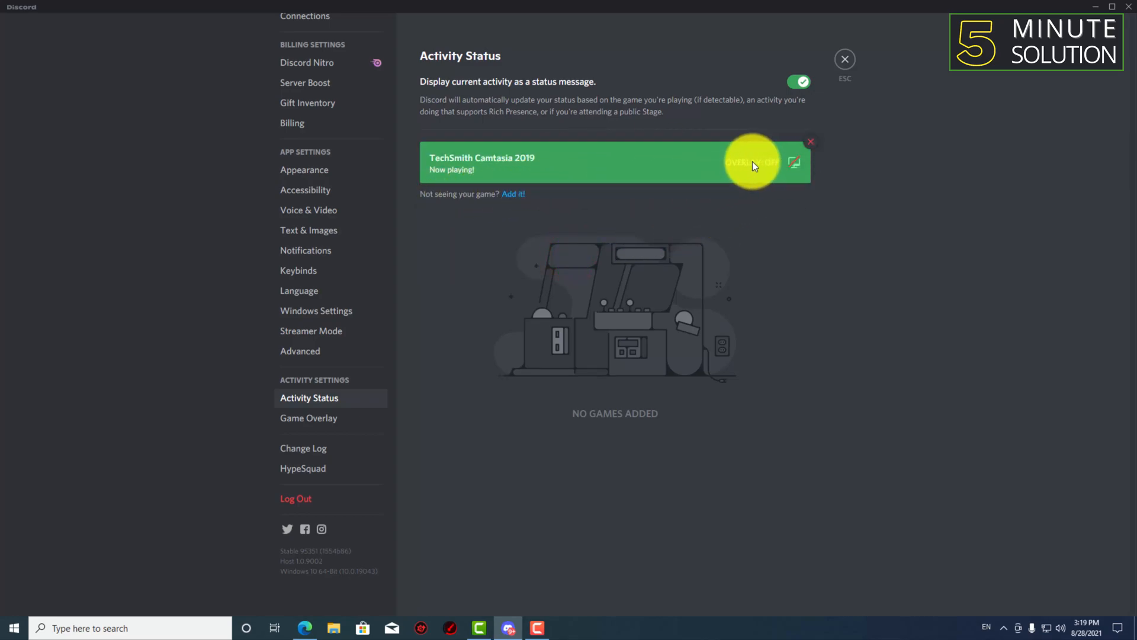
Switch on the overlay toggle for the TechSmith Camtasia 2019 card.
click(793, 162)
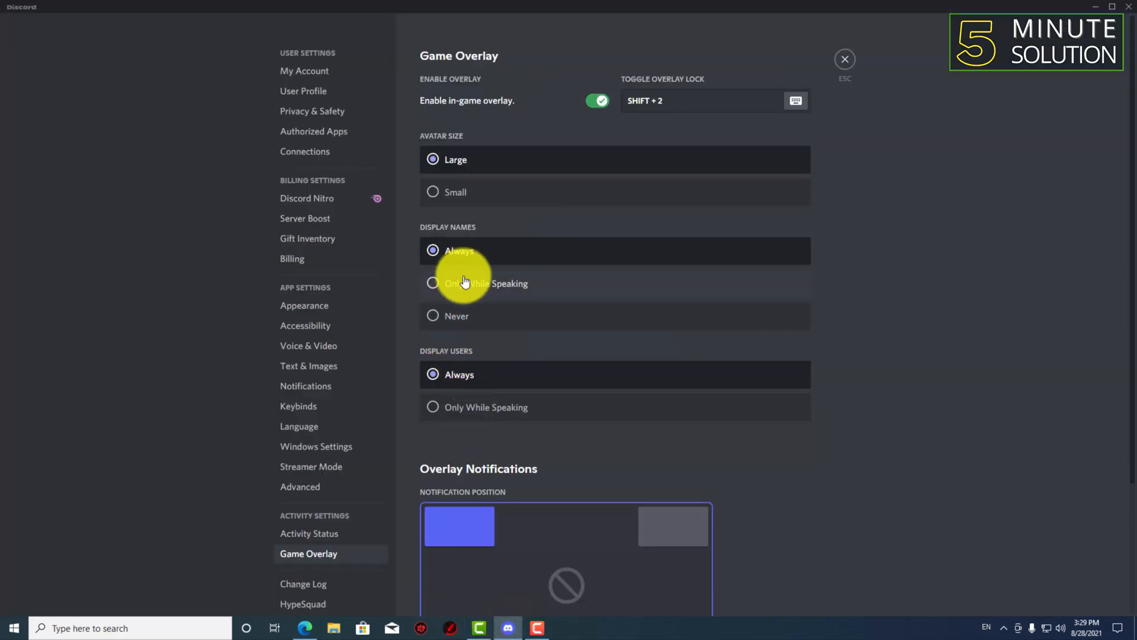
mouse_move(490, 284)
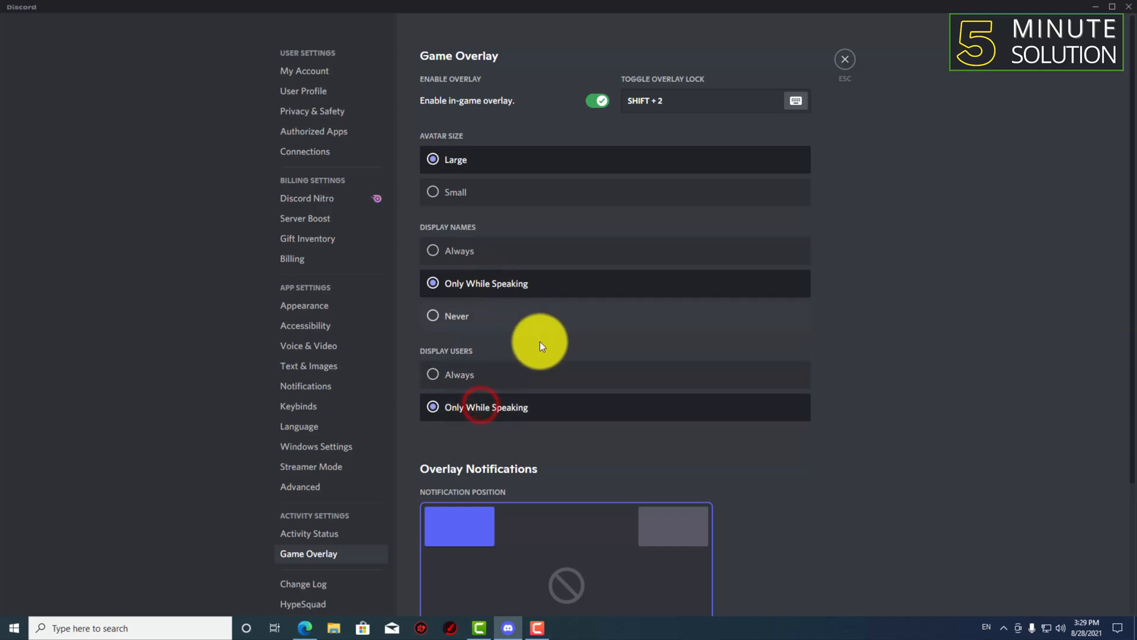
mouse_move(823, 131)
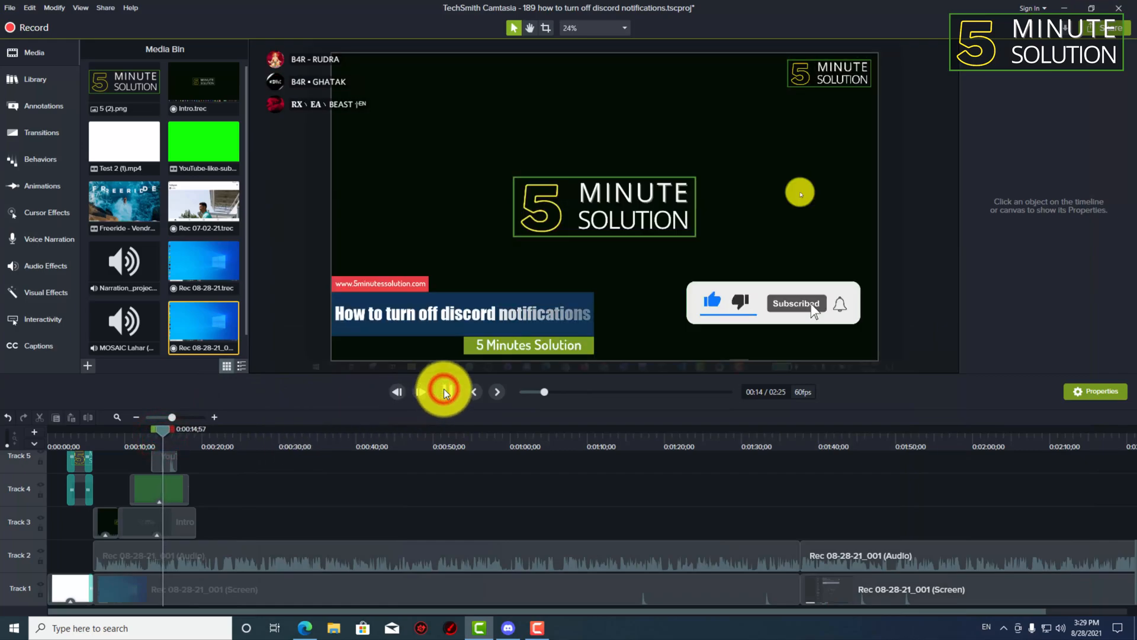
click(444, 392)
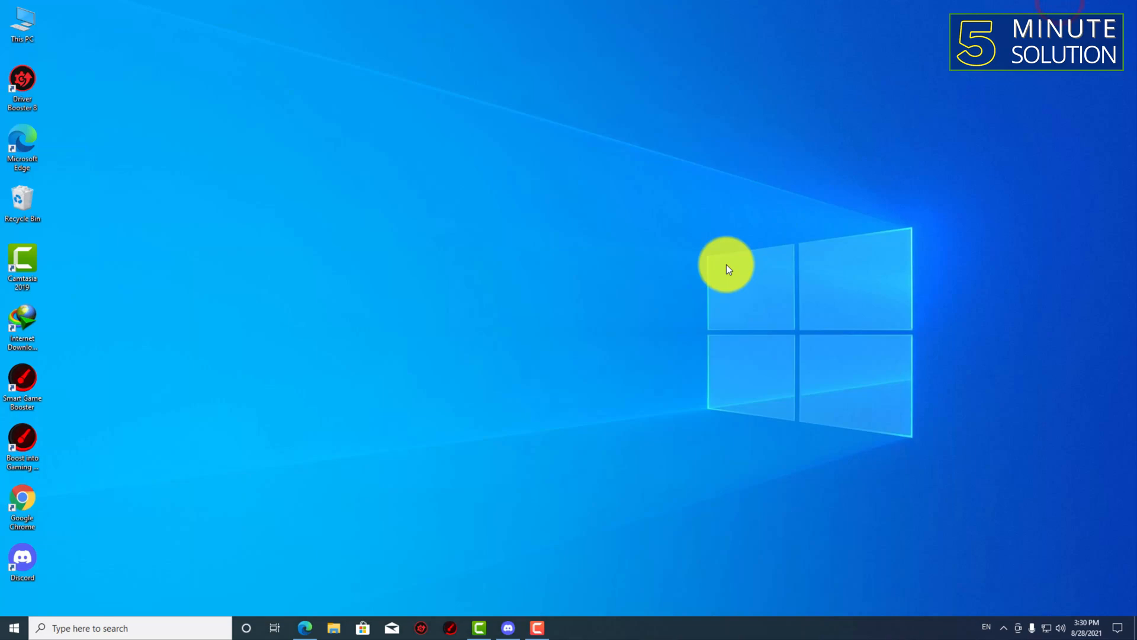
mouse_move(732, 263)
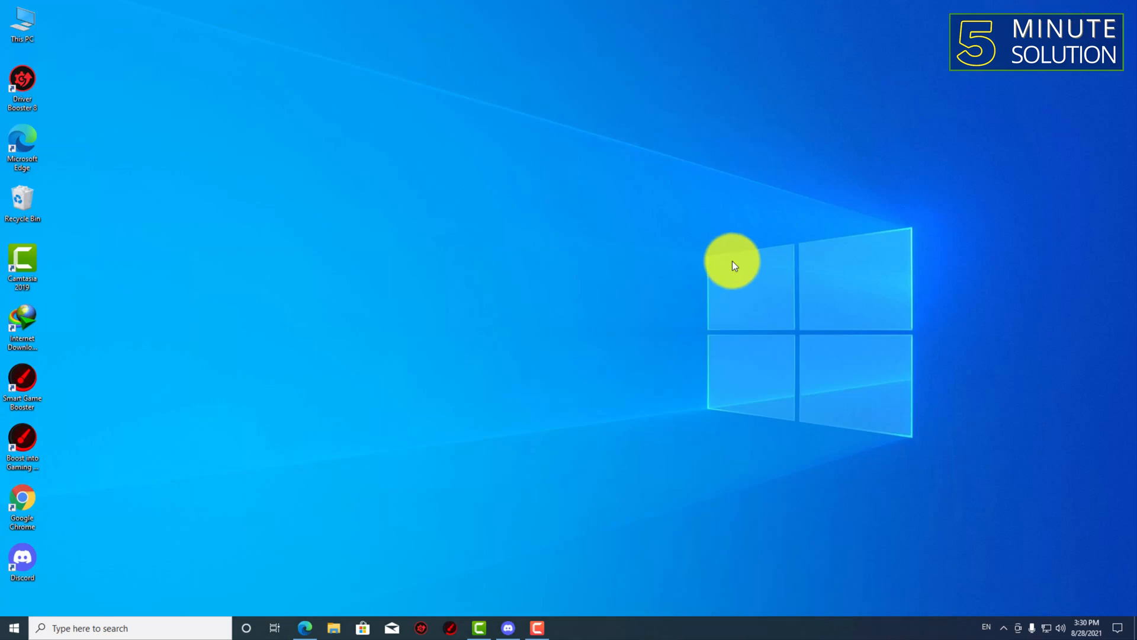
mouse_move(700, 319)
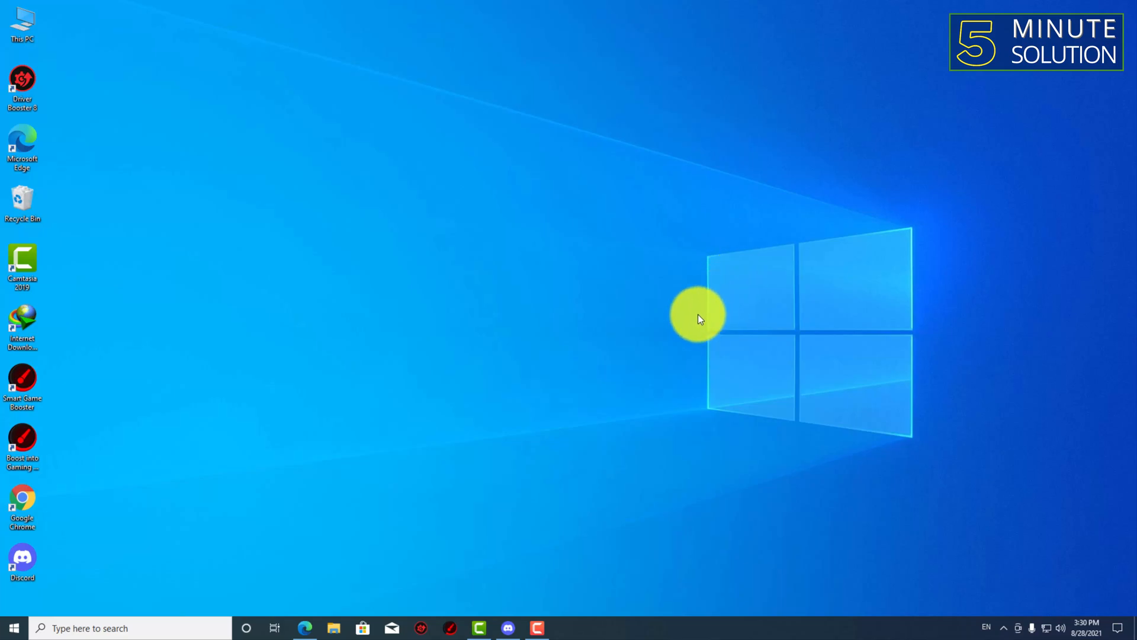